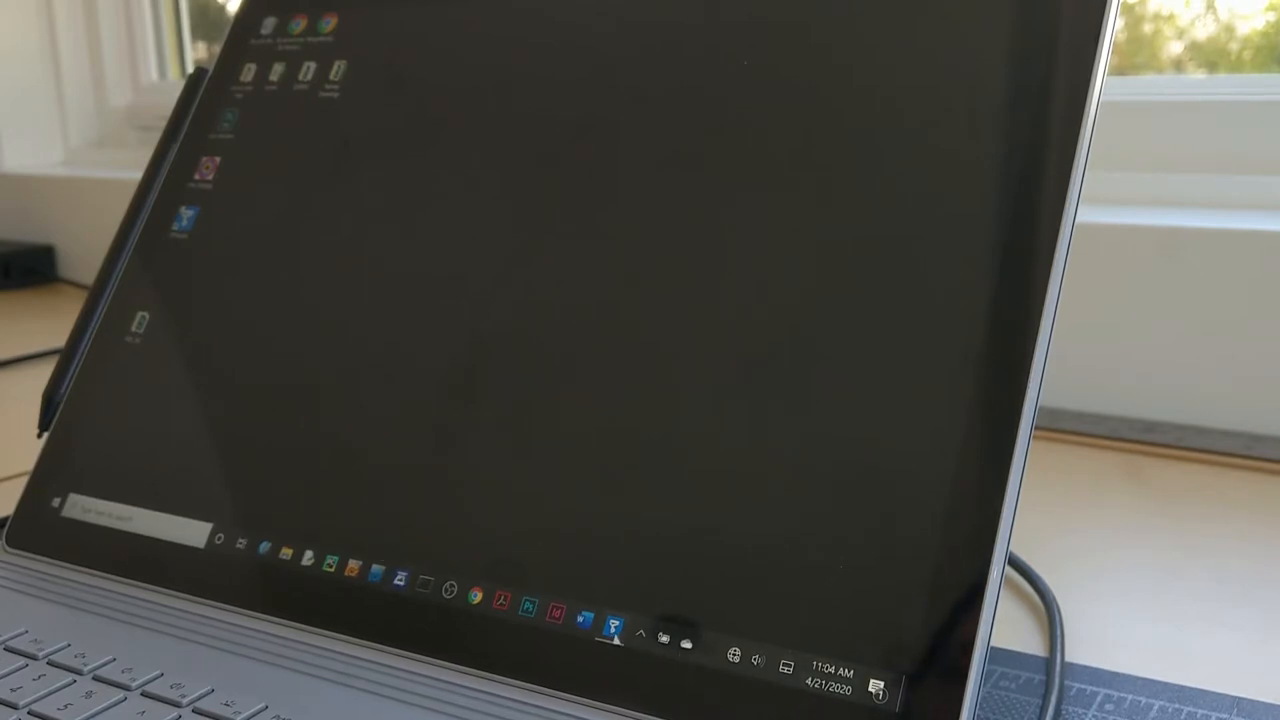
{"action": "mouse_move", "coordinate": [614, 624]}
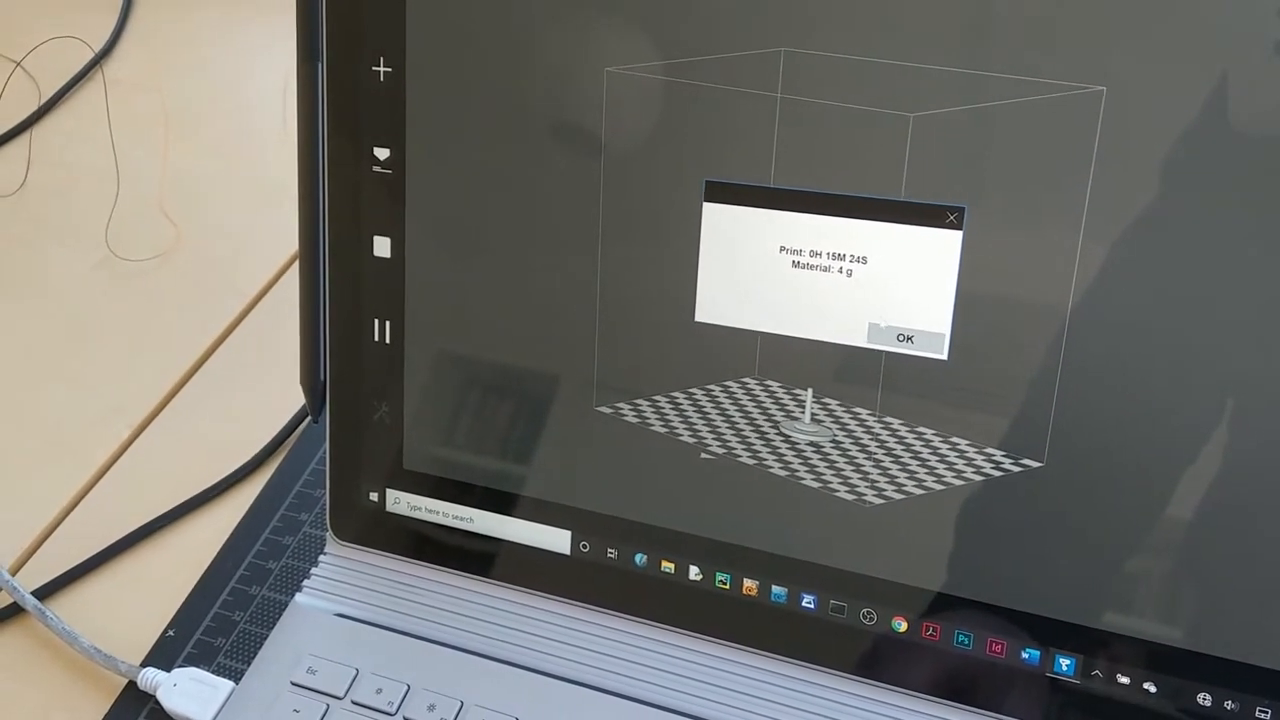
- Acknowledge the print time and material estimate, leaving the sliced base on the build plate
{"action": "left_click", "coordinate": [906, 338]}
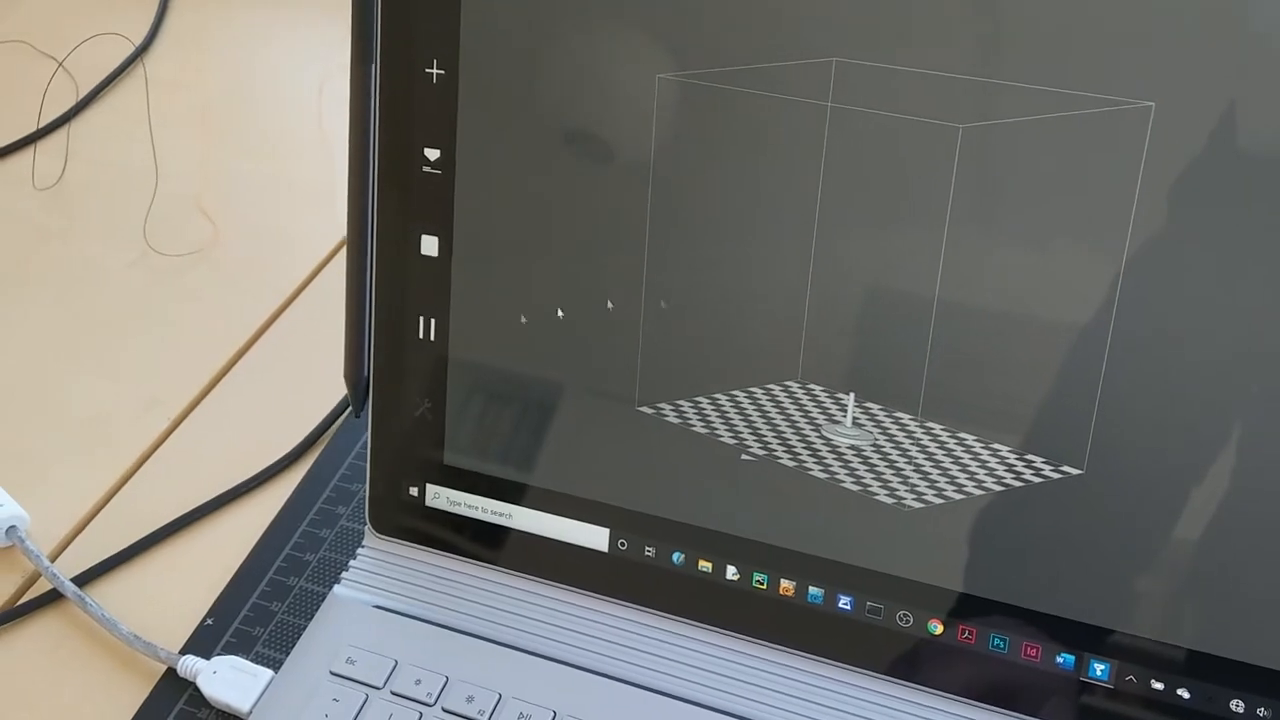